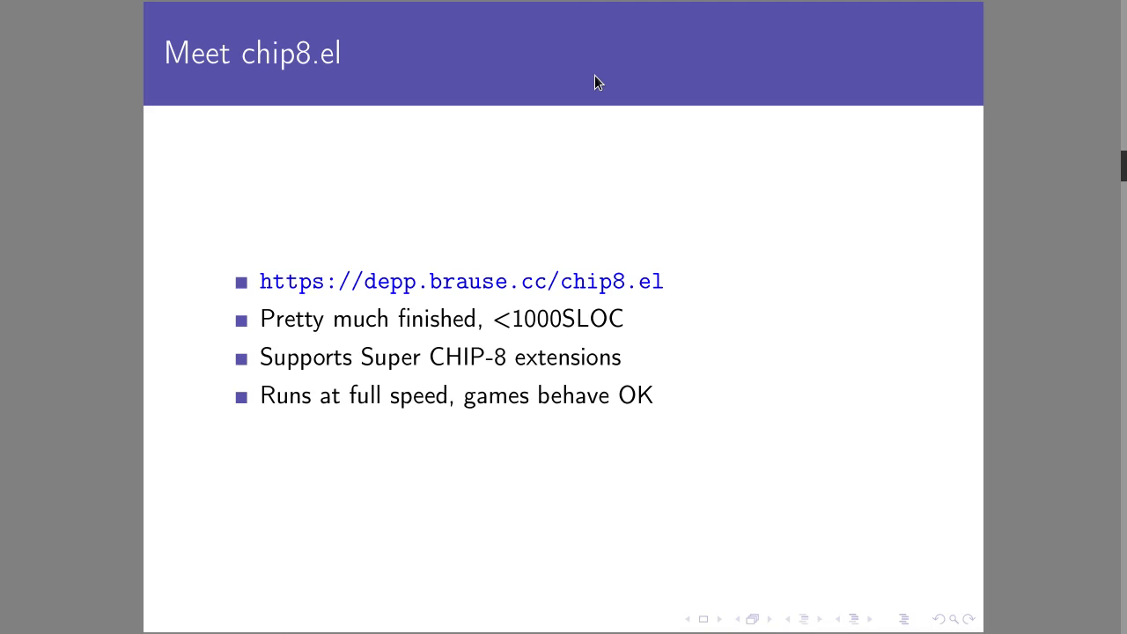
pyautogui.press('Right')
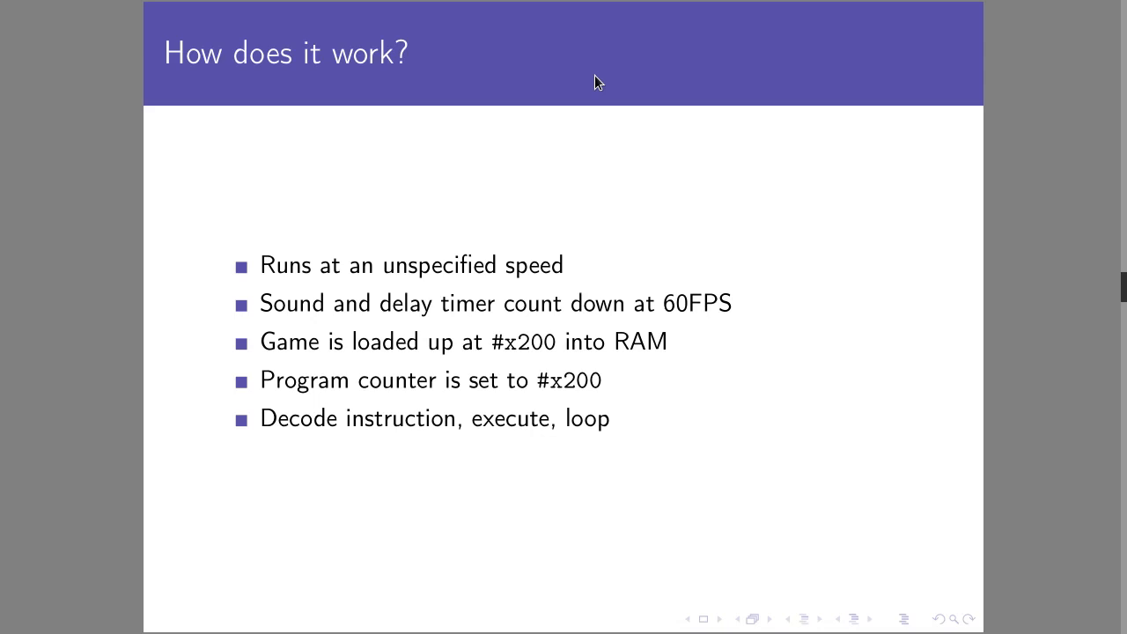
pyautogui.press('Right')
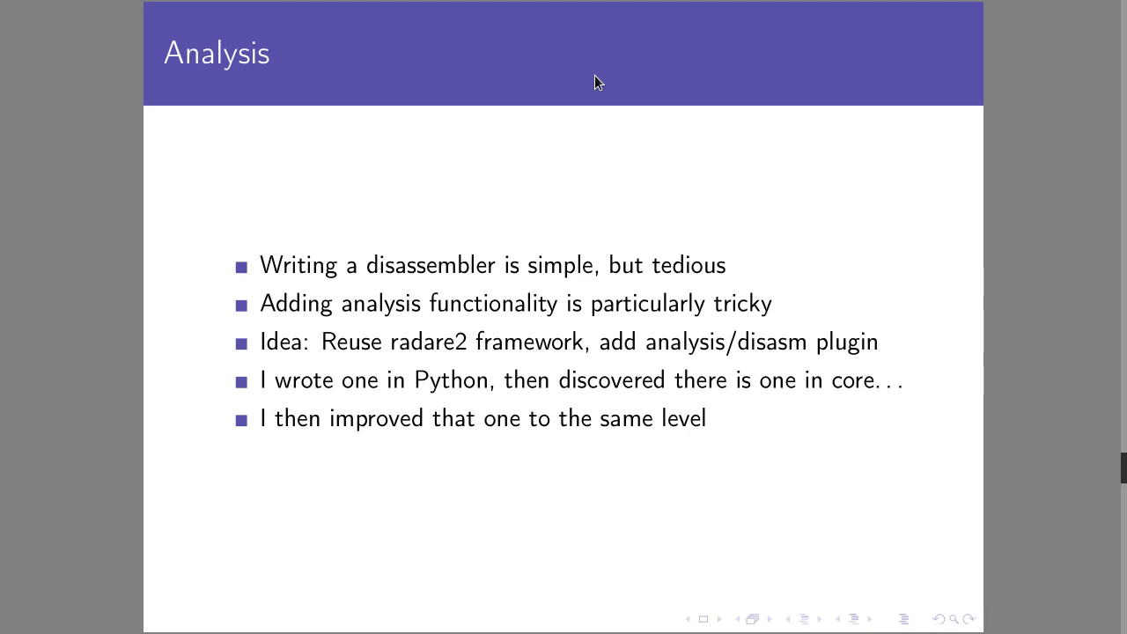
pyautogui.press('Right')
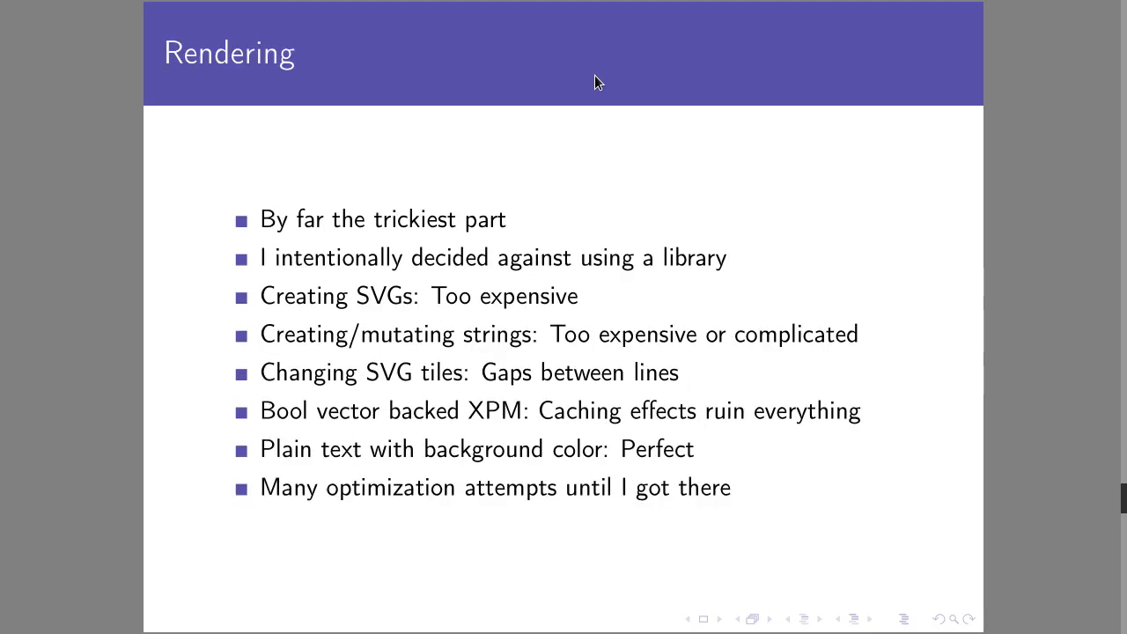